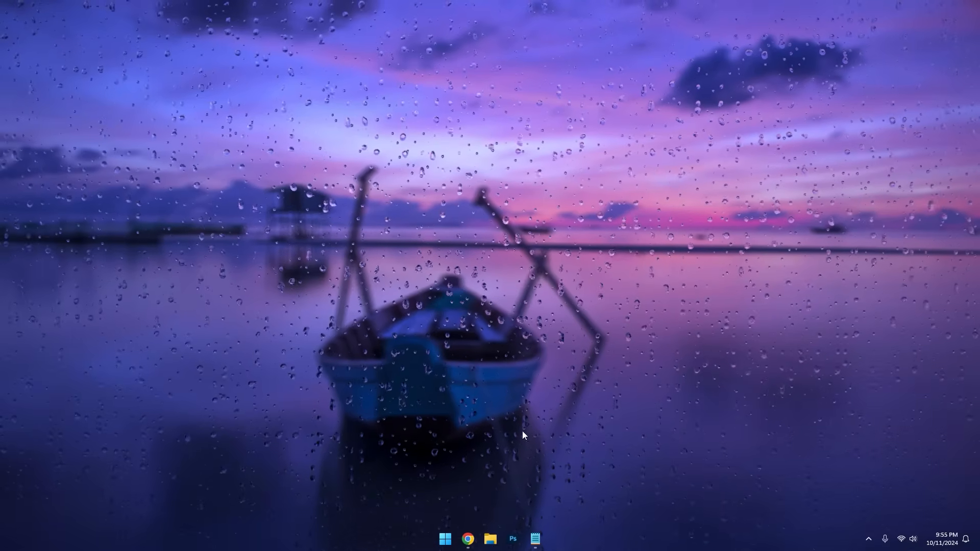
Step: Download the Bloxstrap-v2.7.0.exe installer from the GitHub releases page in Chrome
left_click(468, 538)
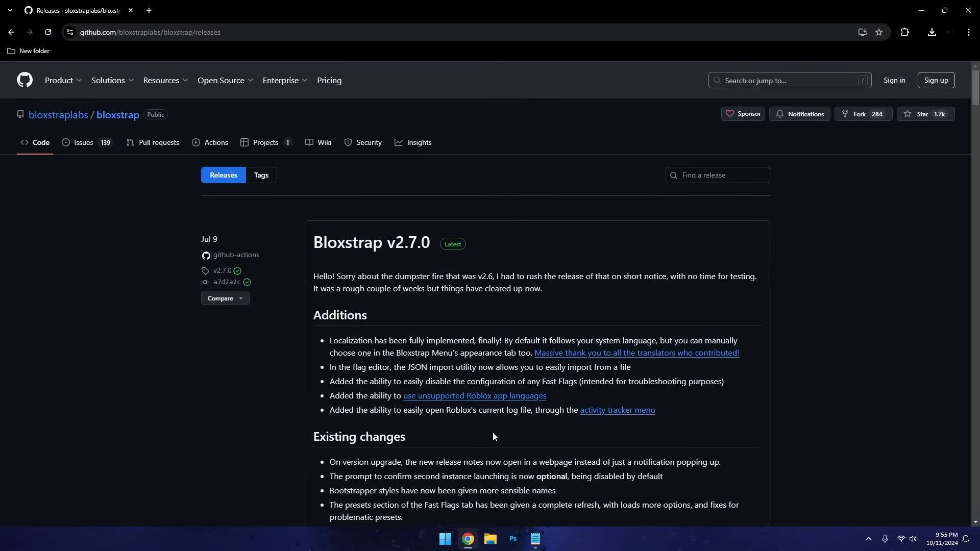
left_click(150, 31)
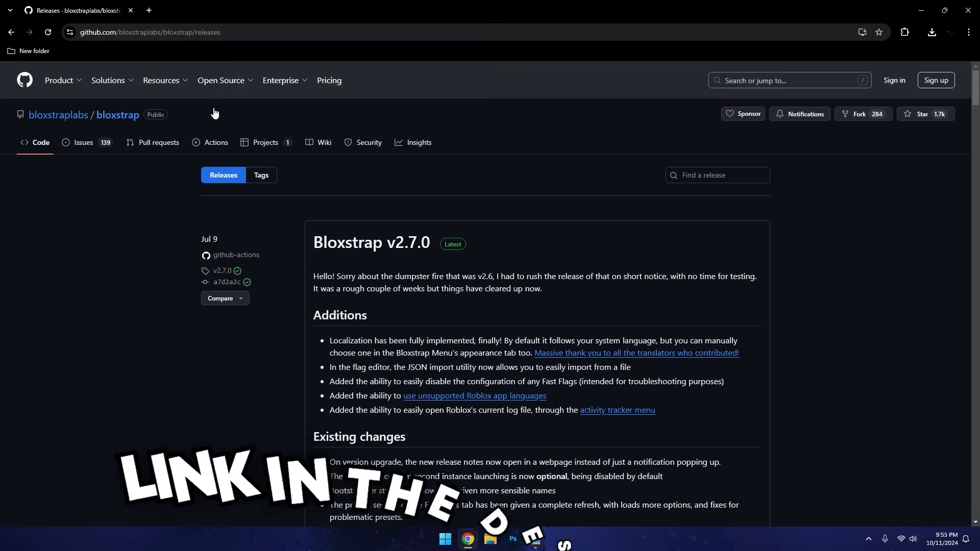
scroll("down", 3)
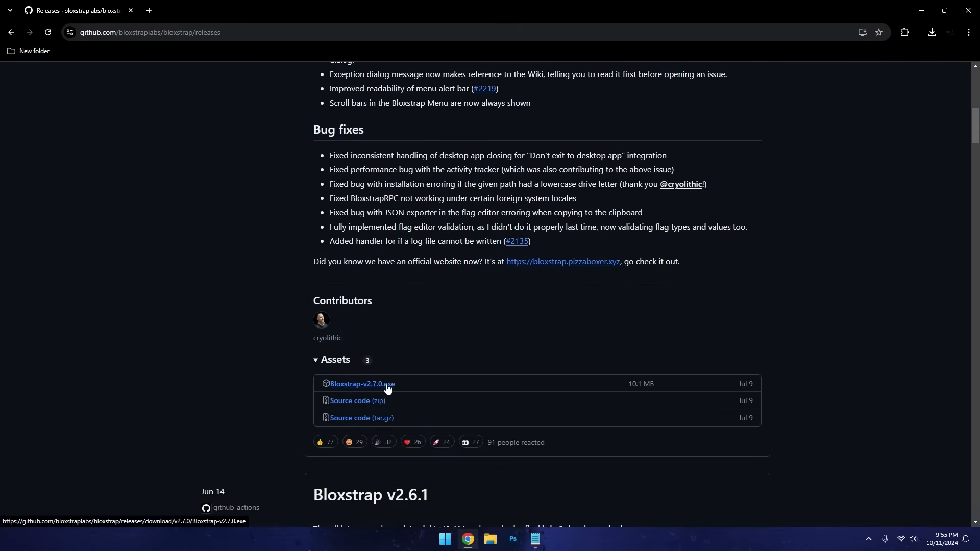
mouse_move(375, 391)
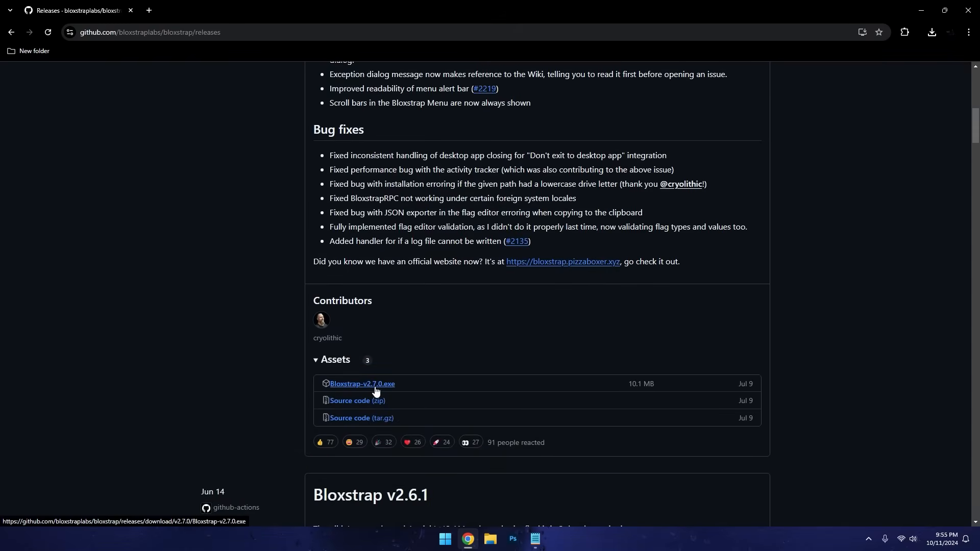
left_click(362, 383)
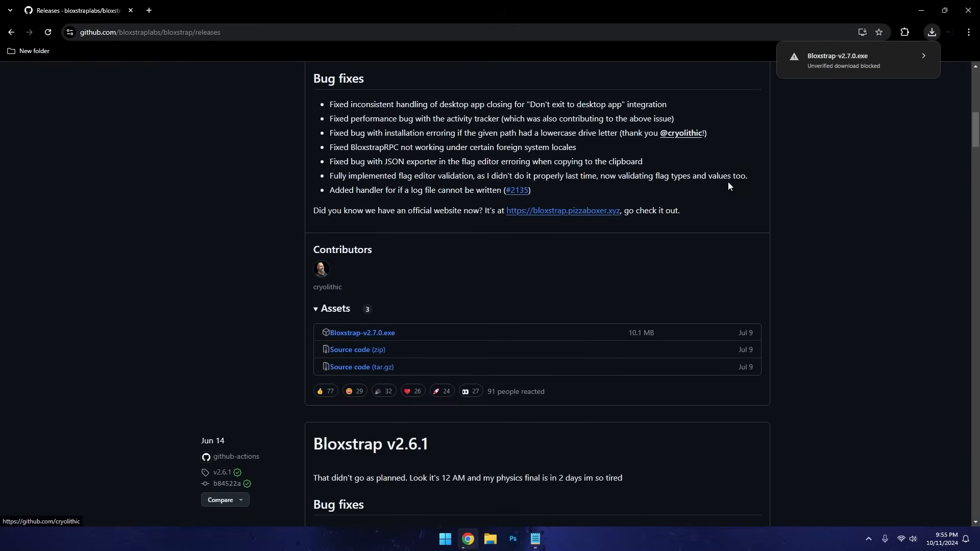
left_click(944, 11)
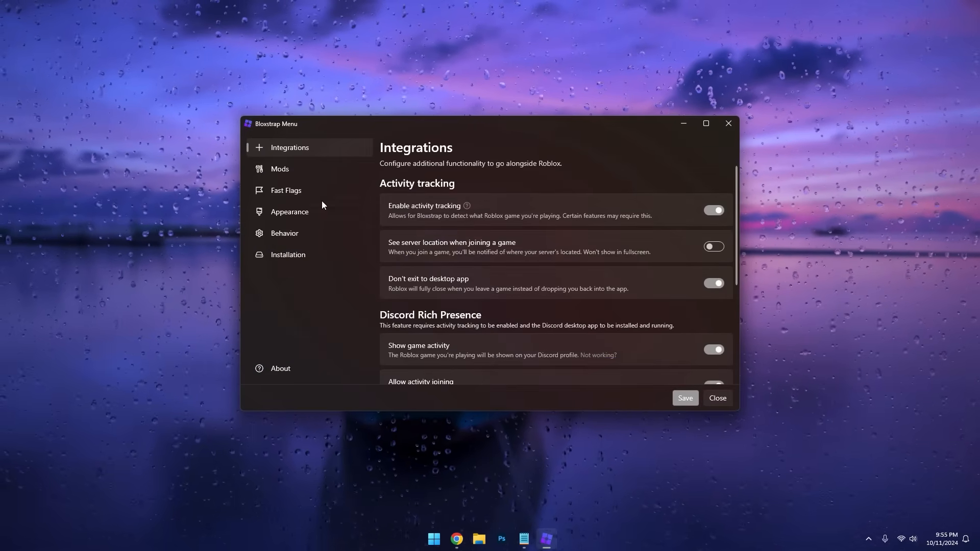
Step: Switch the Bloxstrap menu to Mods and scroll through its presets
left_click(279, 169)
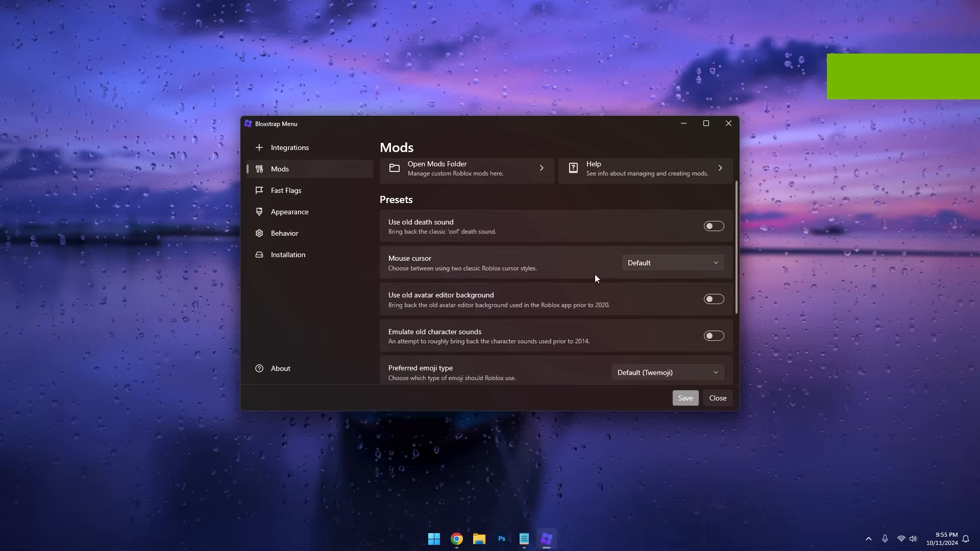
scroll("down", 3)
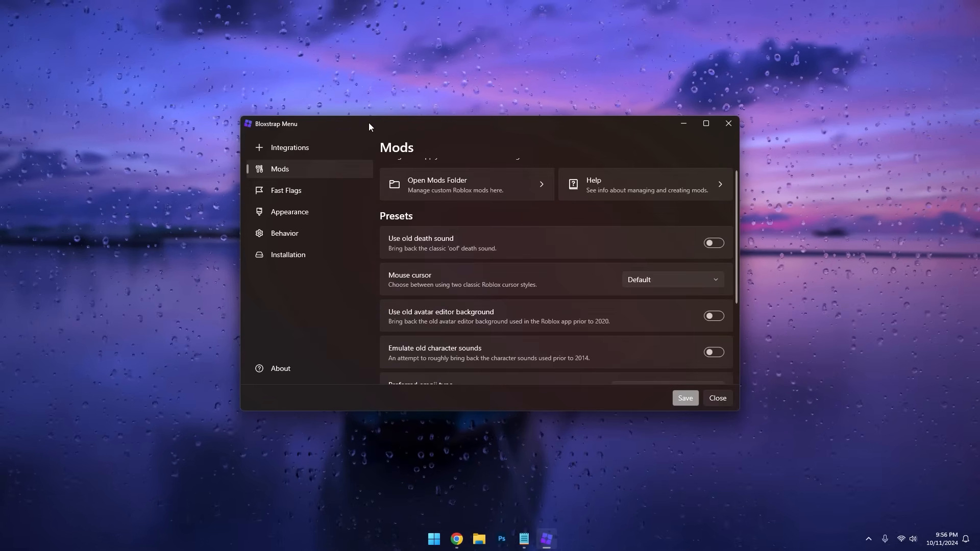
Step: Go to Fast Flags and set anti-aliasing quality to 1x
left_click(285, 190)
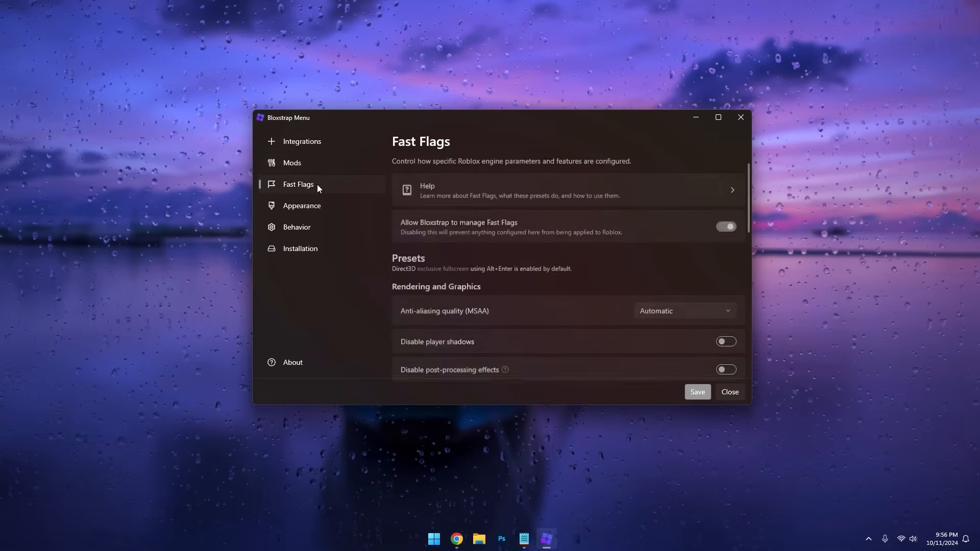
scroll("down", 3)
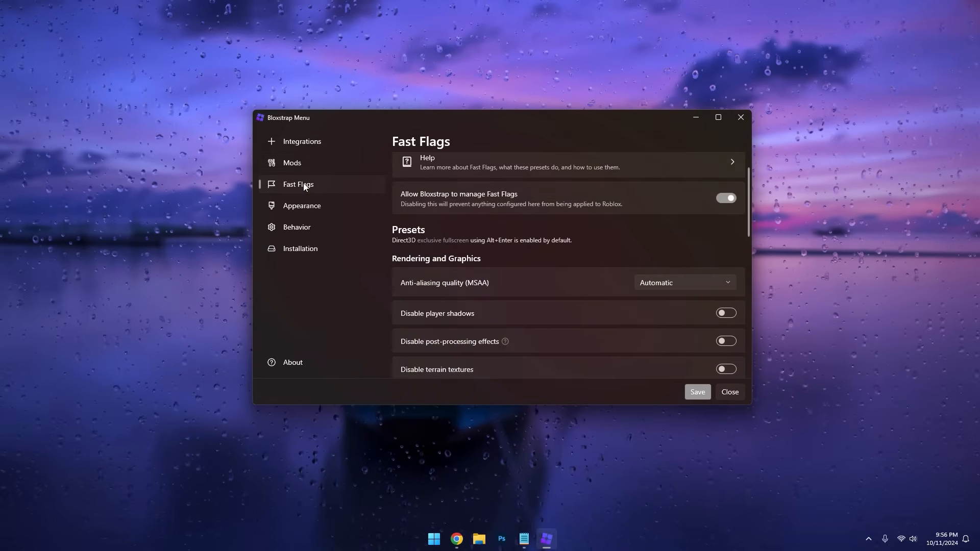
left_click(683, 282)
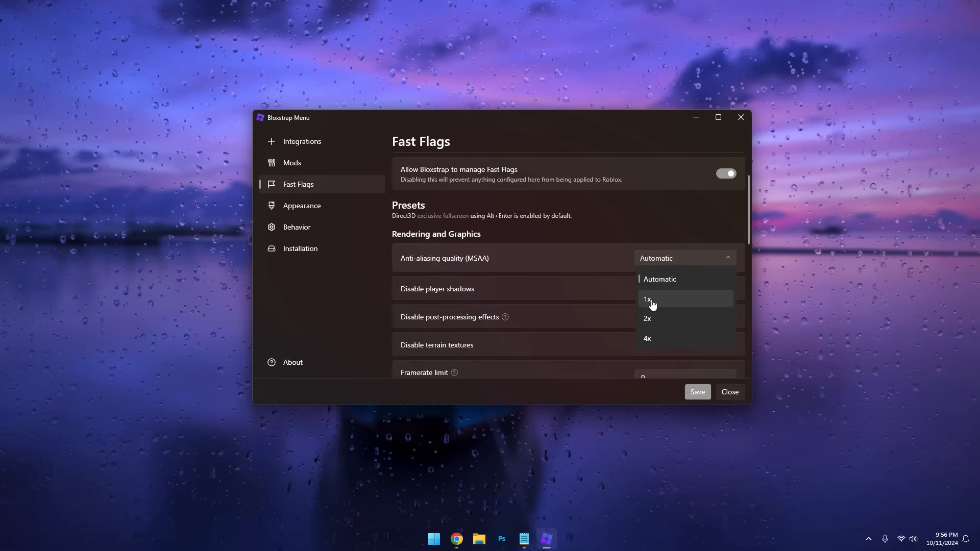
left_click(646, 298)
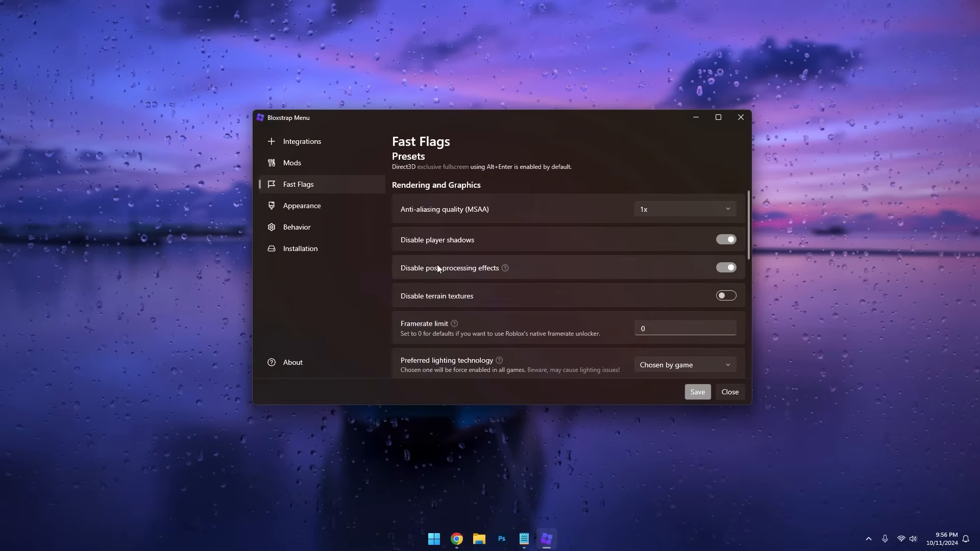
scroll("down", 3)
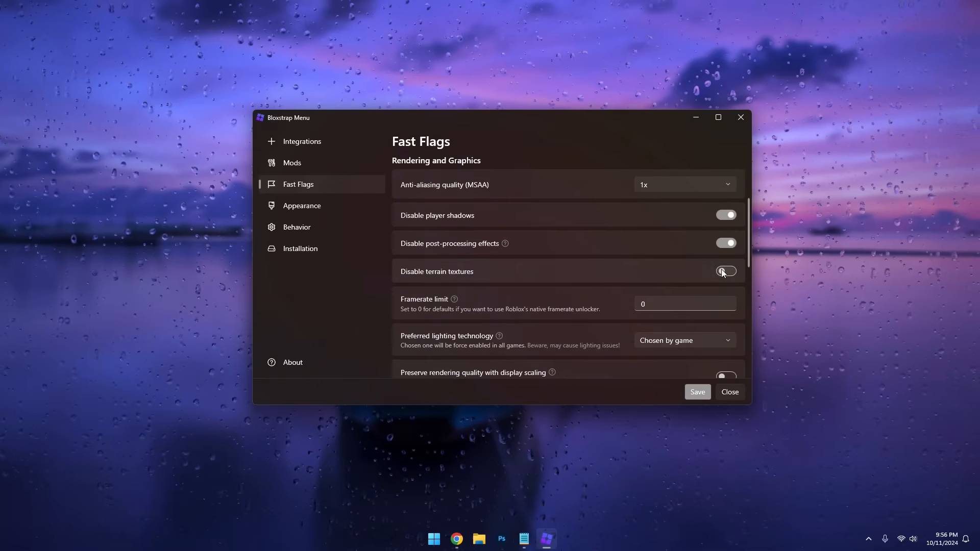
Step: Try framerate limits 144, 60, 144 and 165, then clear the field and enter 0
type("144")
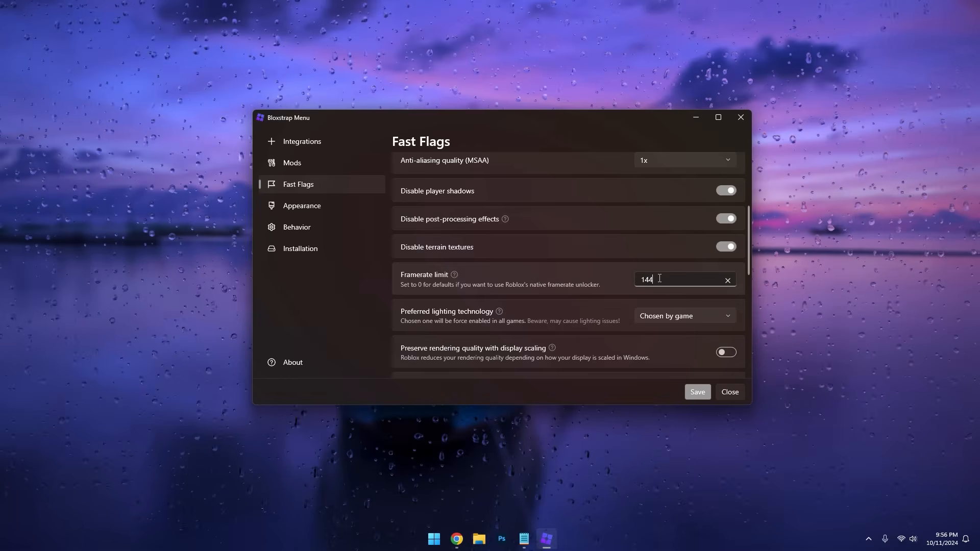
triple_click(646, 279)
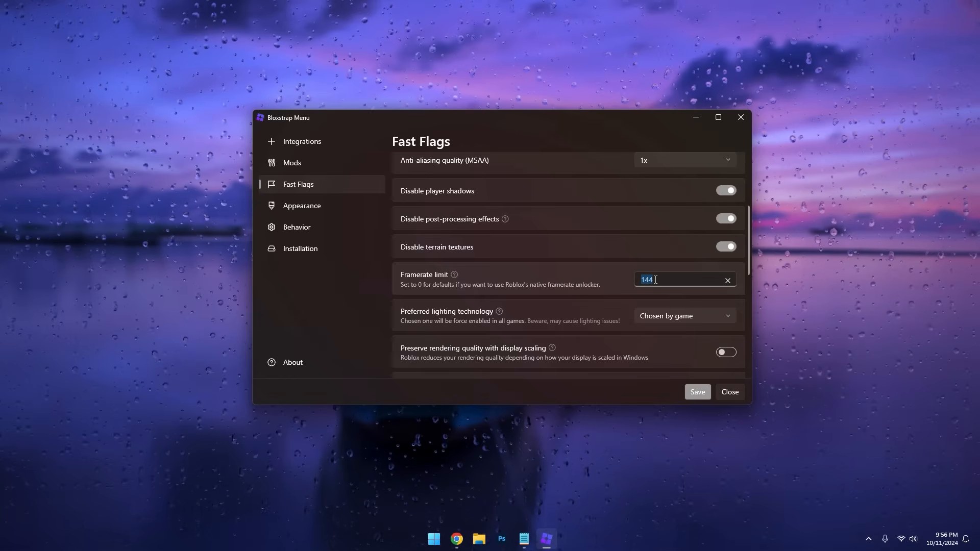
type("60")
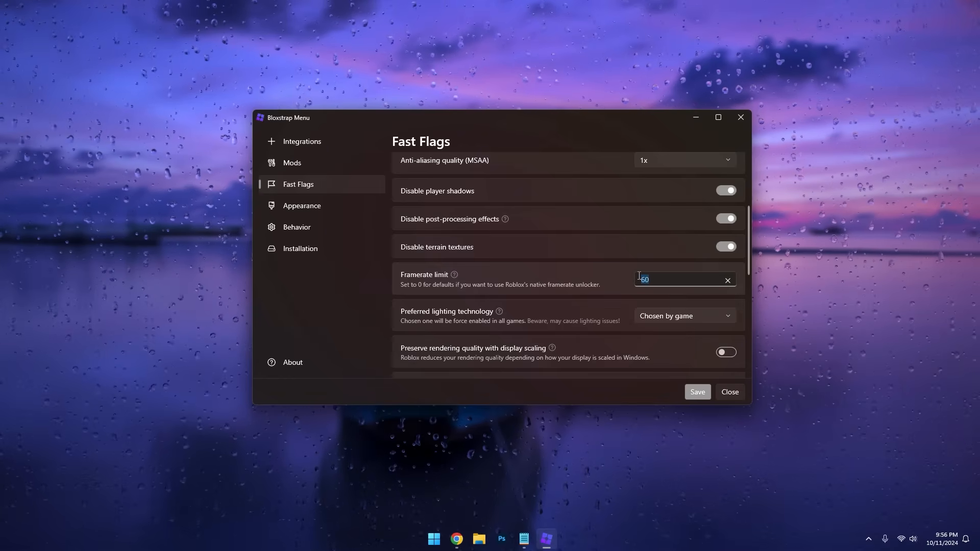
type("144")
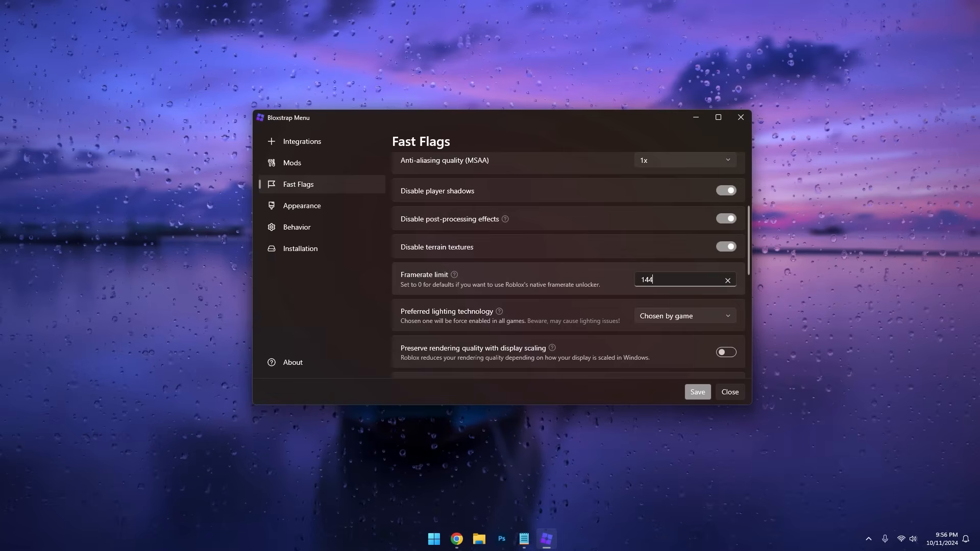
type("165")
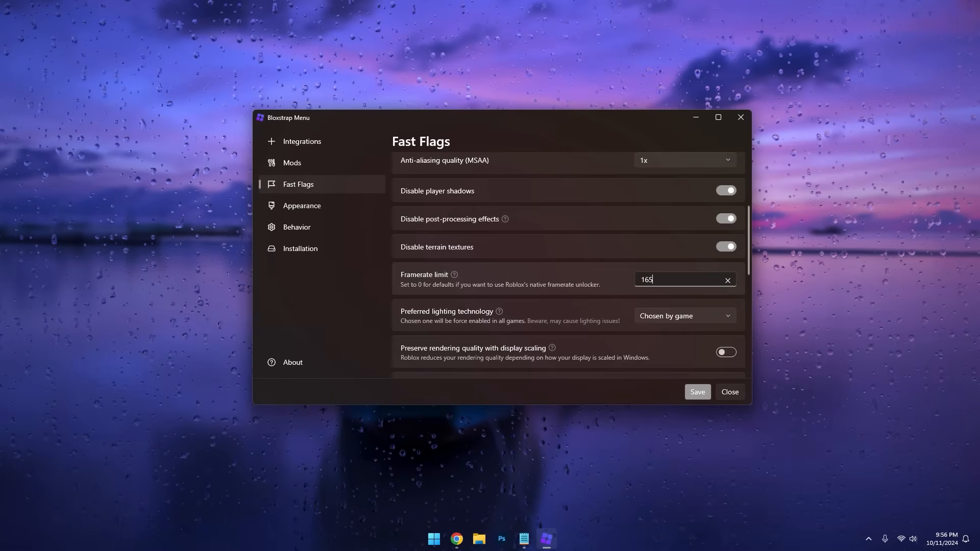
left_click(727, 280)
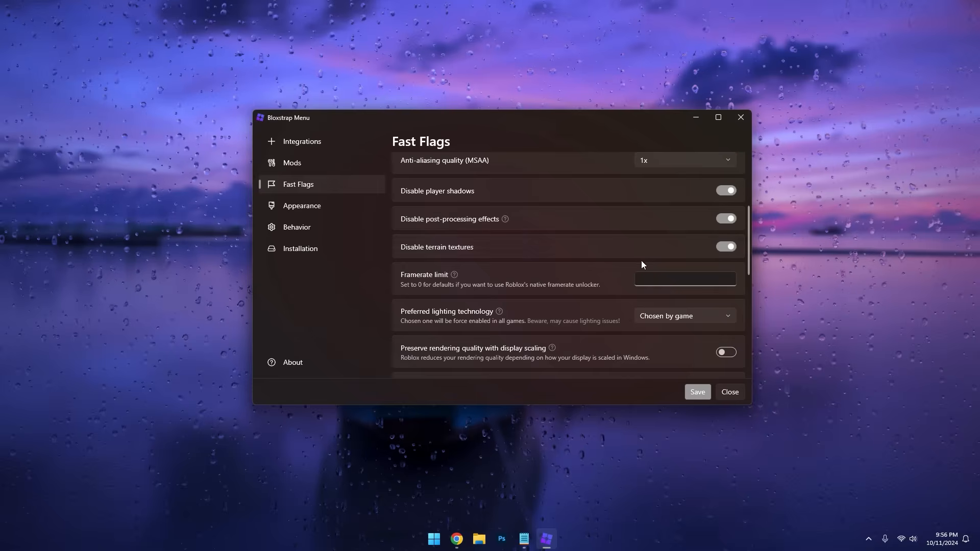
left_click(684, 278)
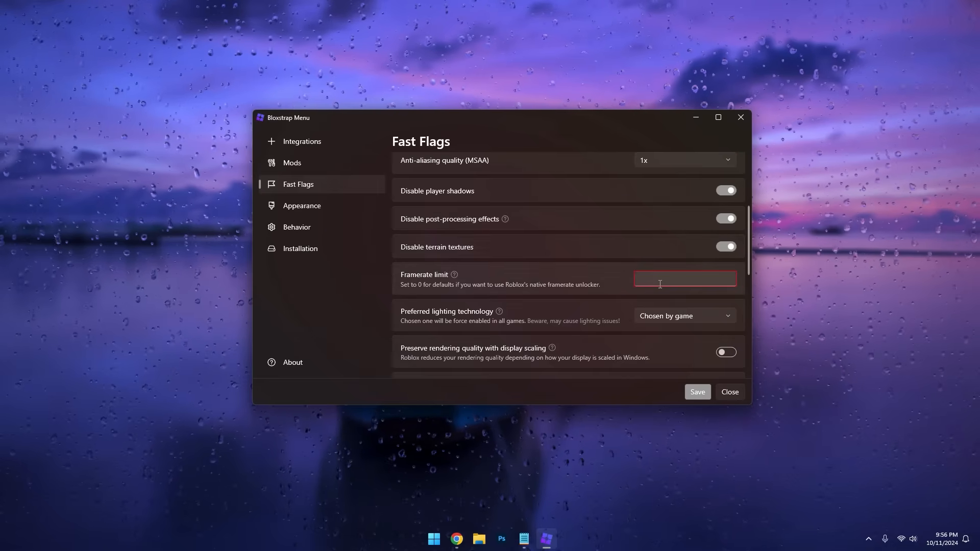
type("0")
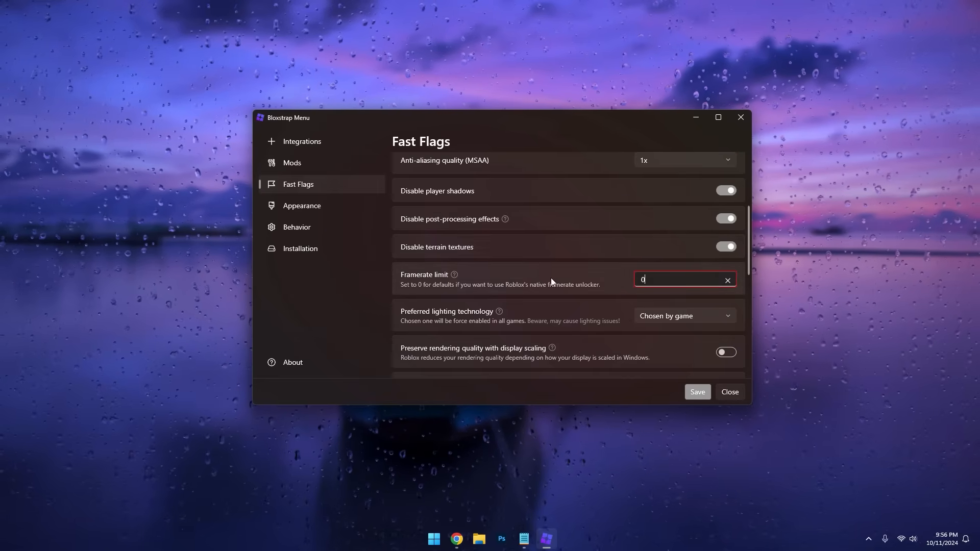
mouse_move(382, 295)
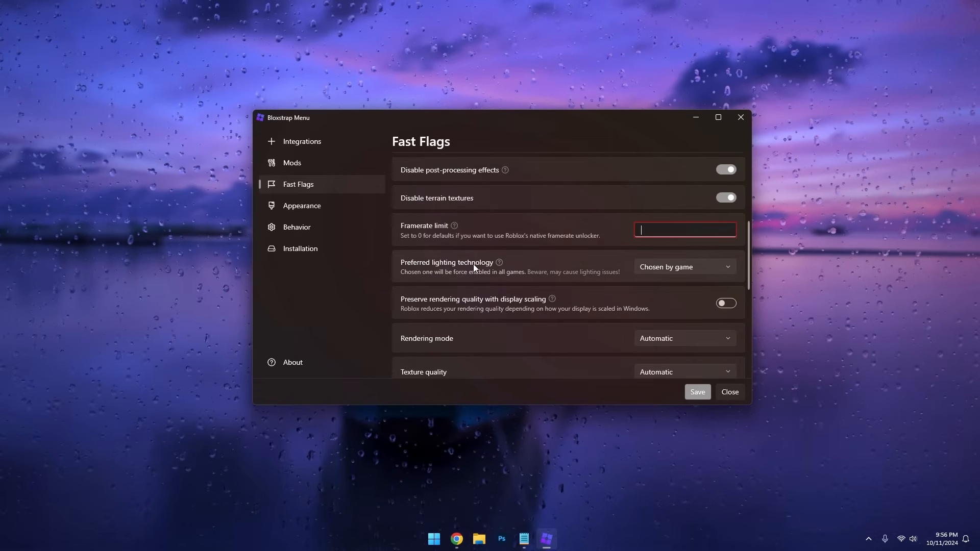
Step: Change preferred lighting technology from Chosen by game to Voxel (Phase 1)
left_click(683, 266)
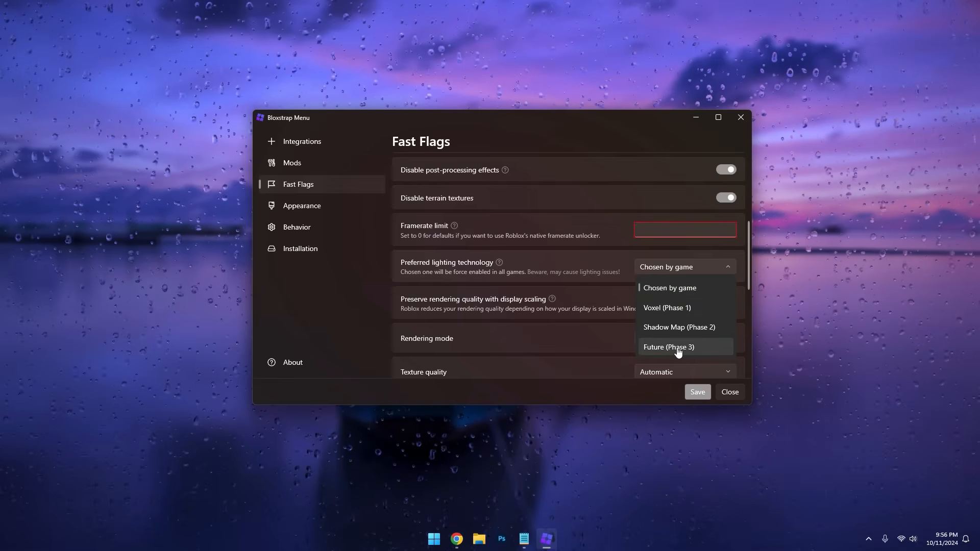
mouse_move(686, 321)
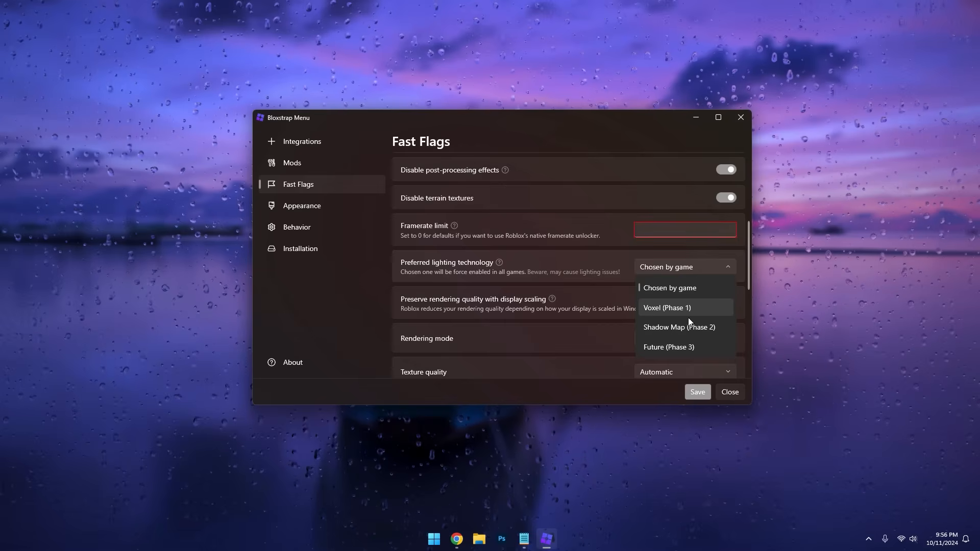
left_click(666, 307)
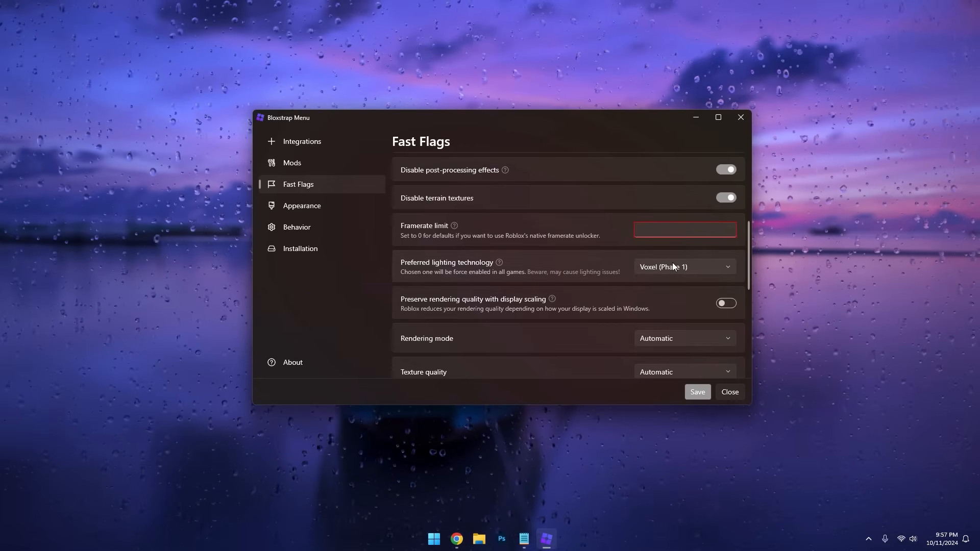
scroll("down", 3)
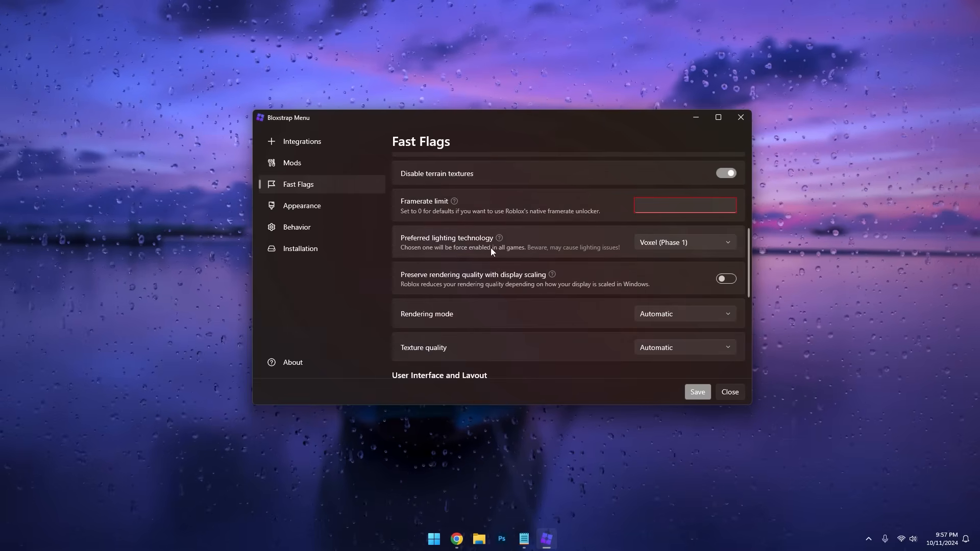
mouse_move(457, 256)
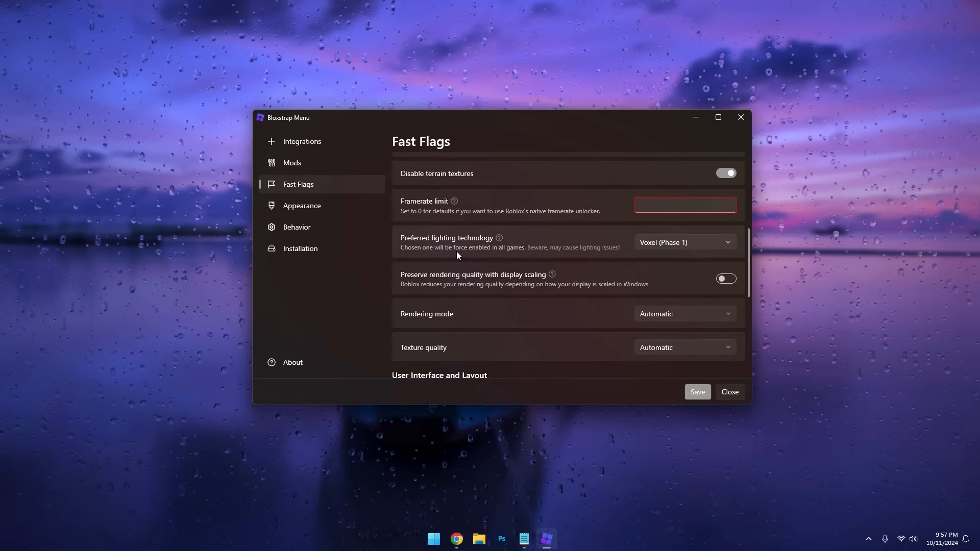
Step: Inspect the Rendering mode dropdown, leaving it on Automatic
scroll("down", 3)
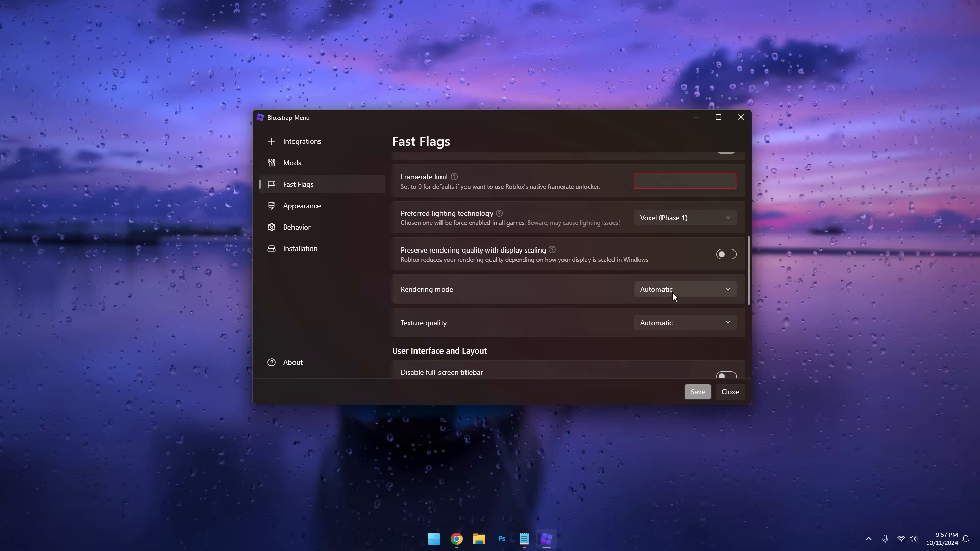
left_click(683, 288)
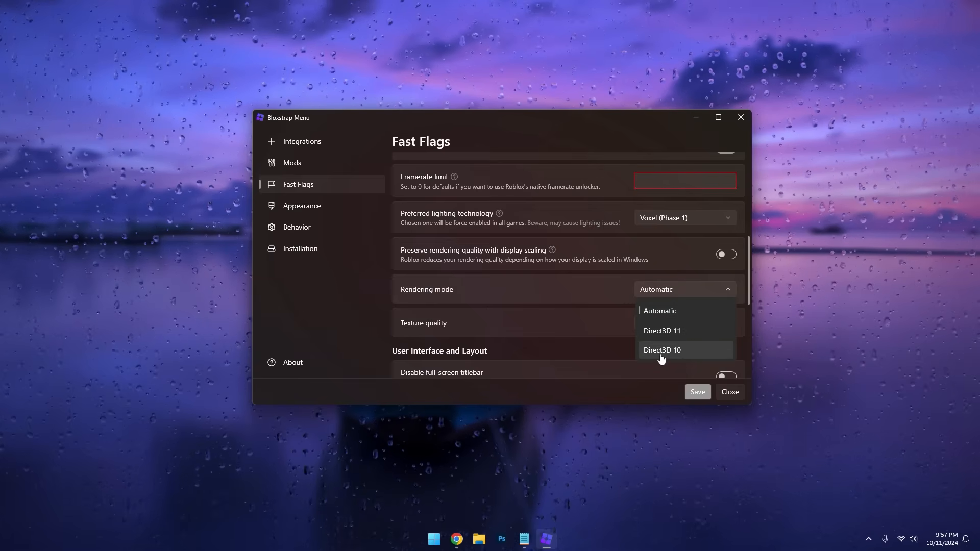
mouse_move(680, 352)
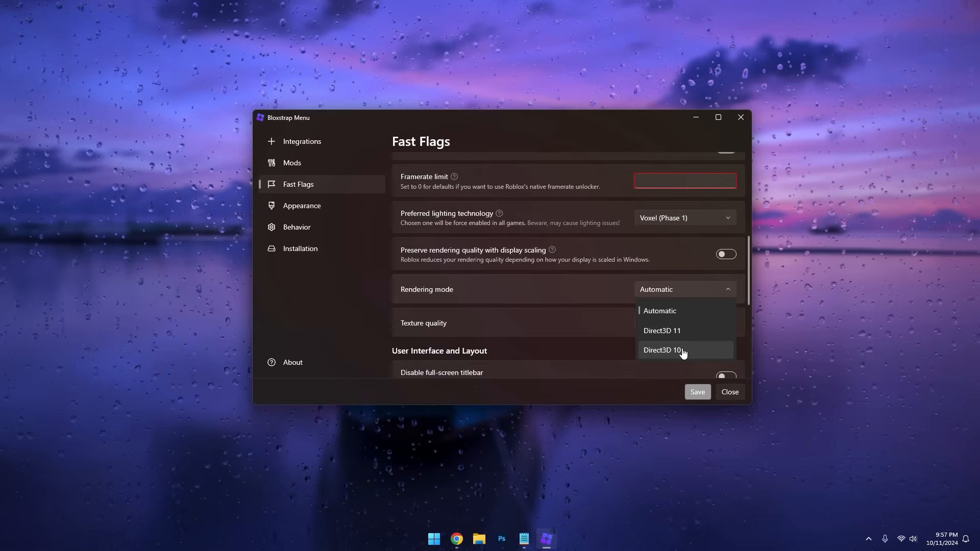
mouse_move(682, 337)
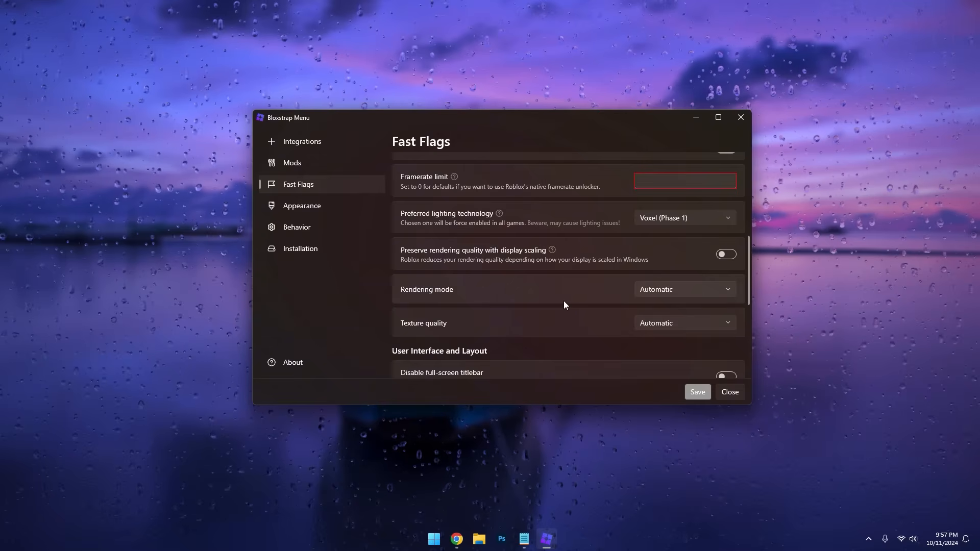
scroll("down", 3)
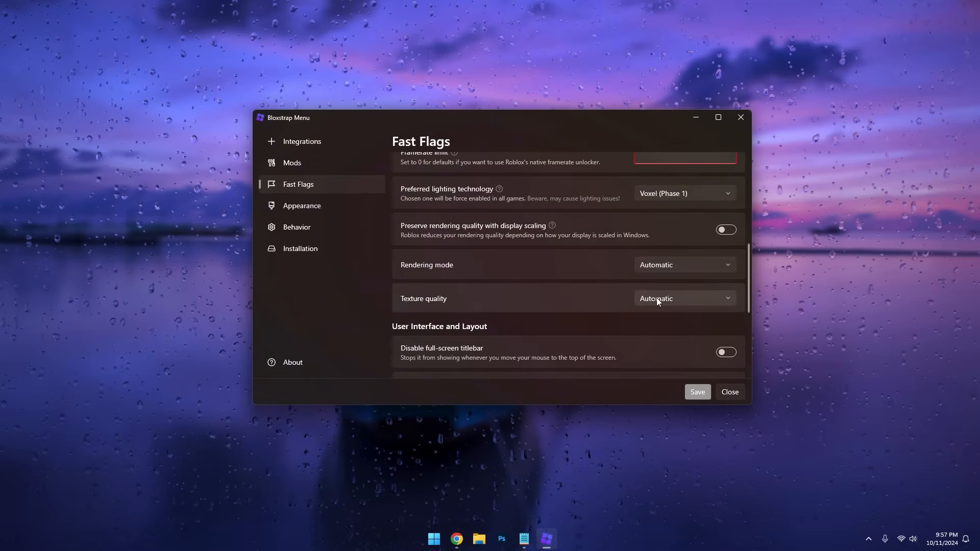
left_click(684, 265)
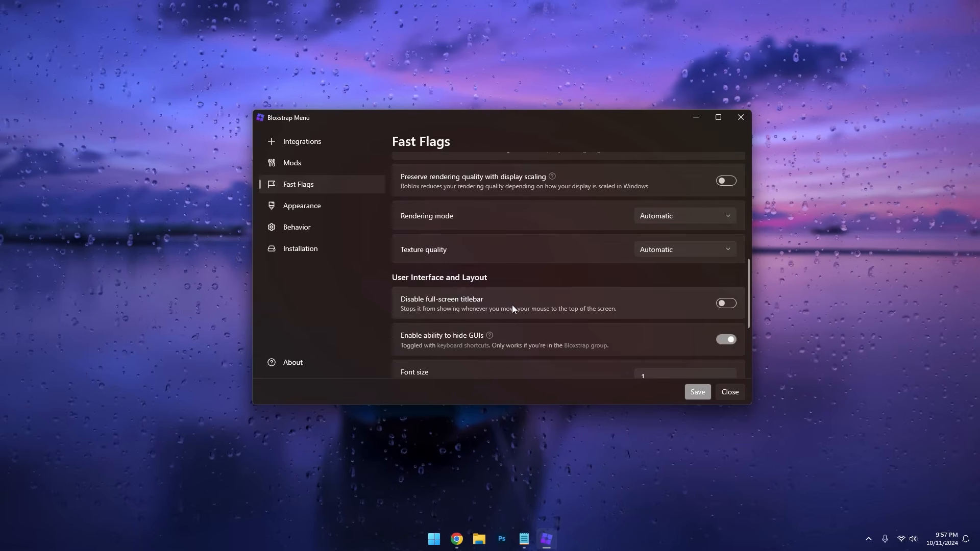
Step: Set texture quality to Level 0 (Lowest)
left_click(683, 249)
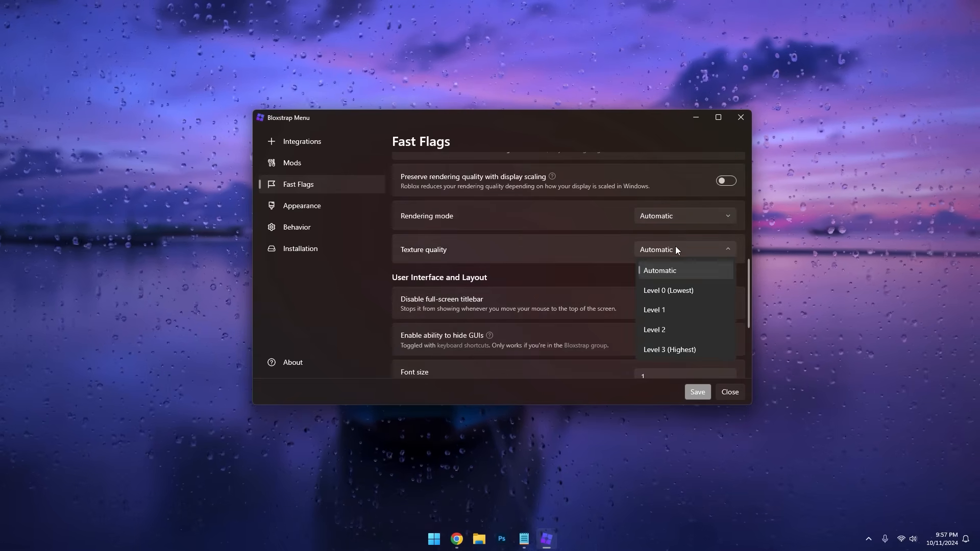
left_click(667, 290)
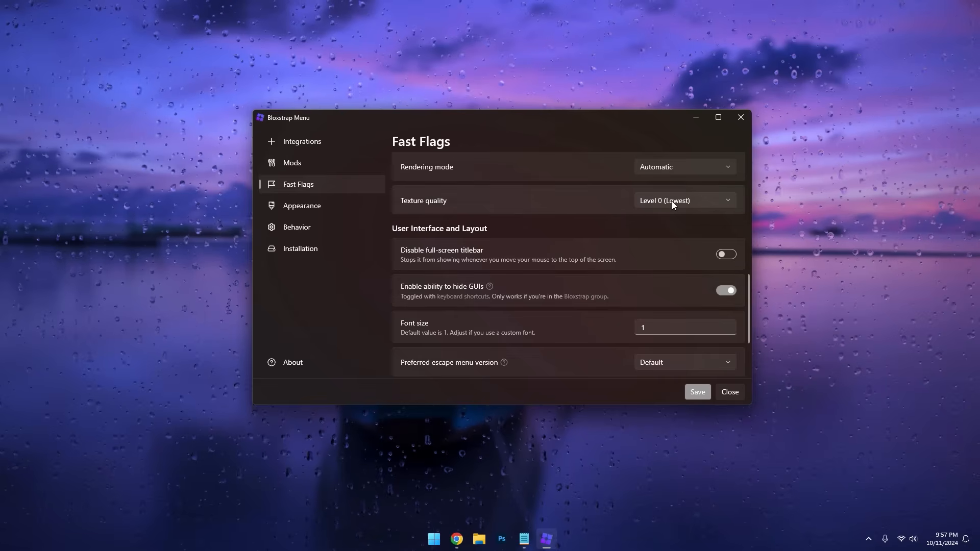
left_click(684, 201)
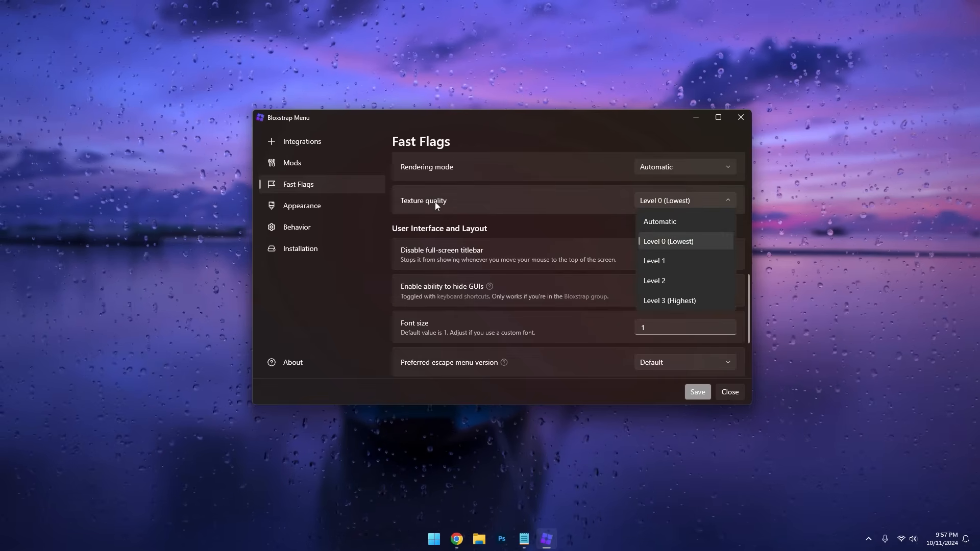
left_click(667, 241)
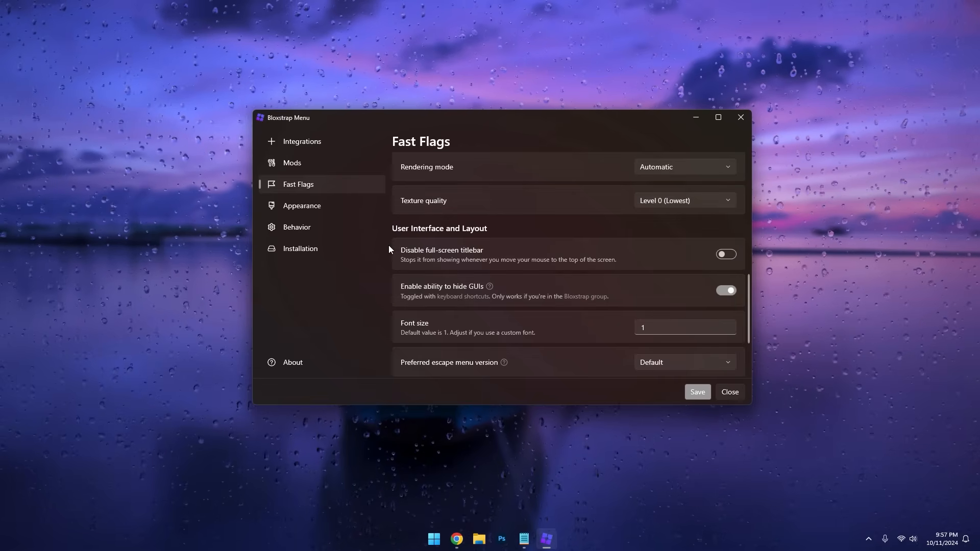
scroll("down", 3)
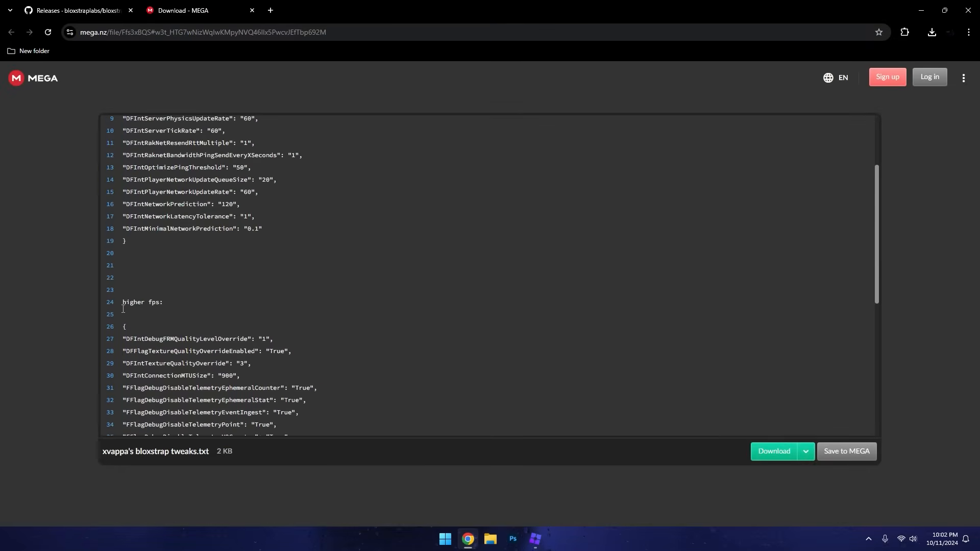
Step: Scroll the MEGA tweaks file to the higher fps block and select it
scroll("down", 3)
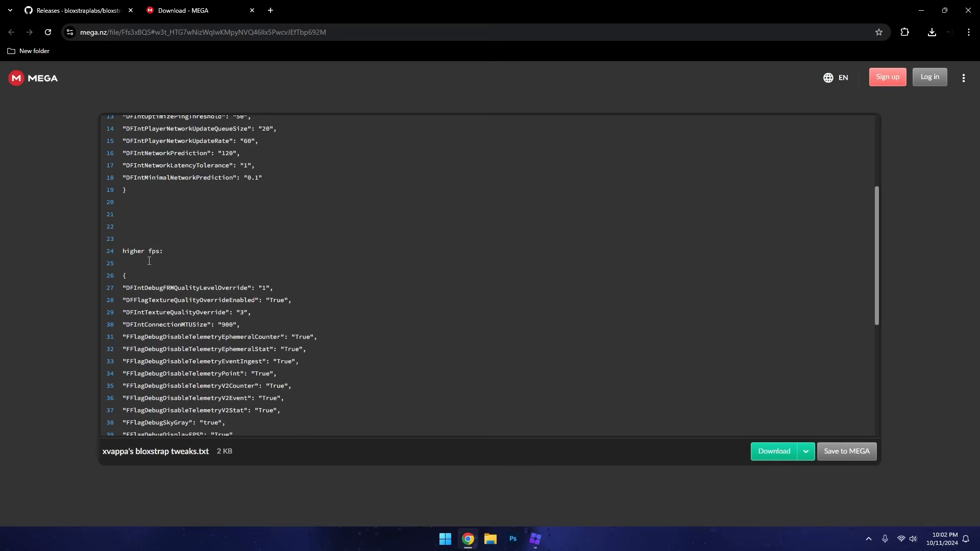
left_click_drag(124, 275, 194, 337)
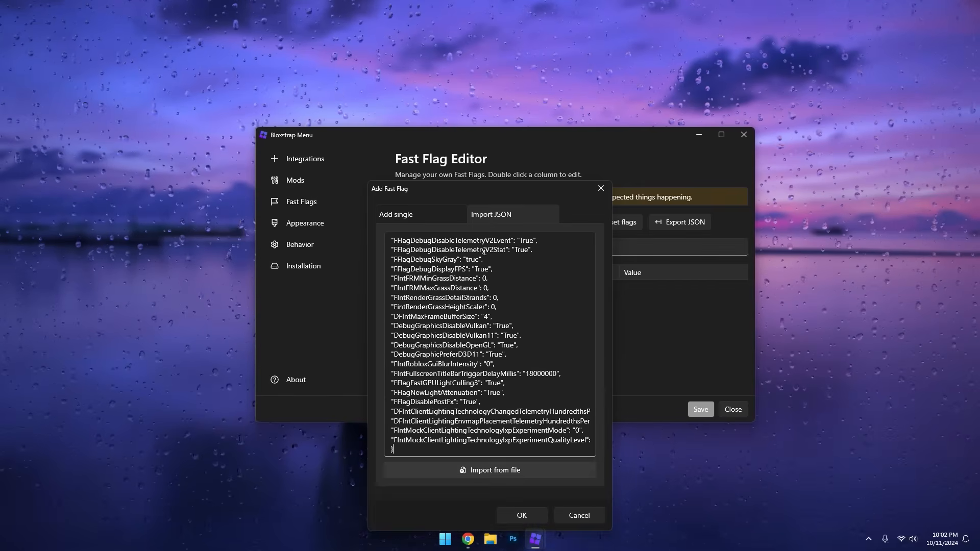
Step: Import the pasted flag JSON, overwrite conflicts, dismiss the invalid-name warning, and save
left_click(521, 515)
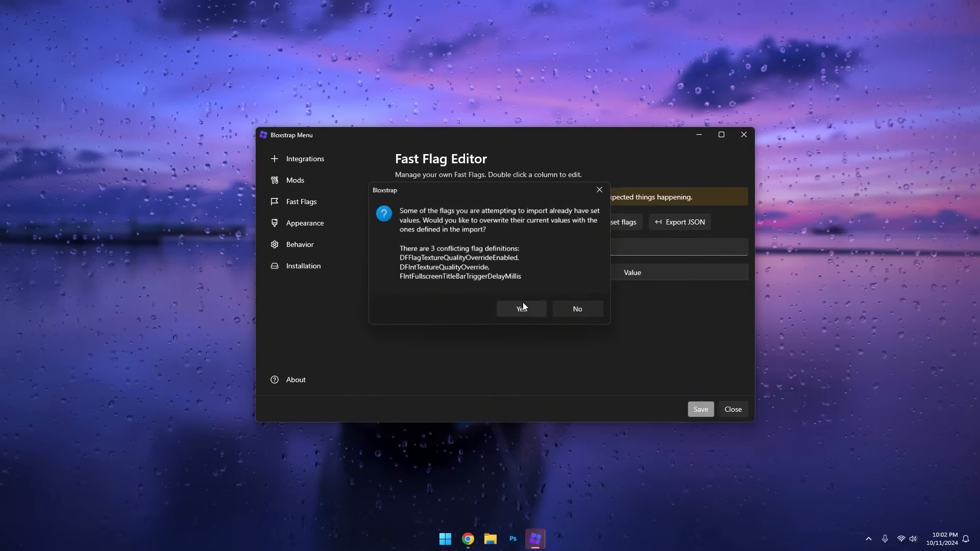
left_click(520, 309)
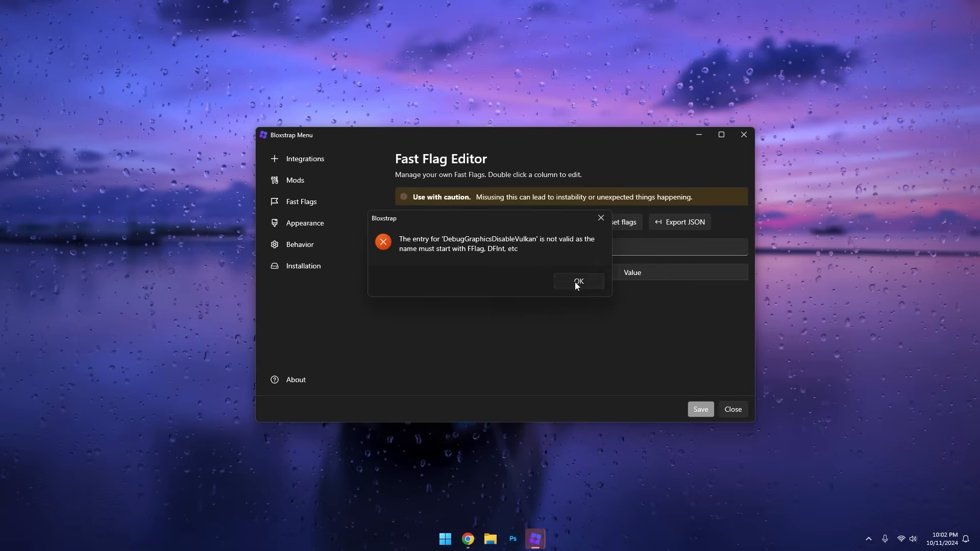
left_click(576, 281)
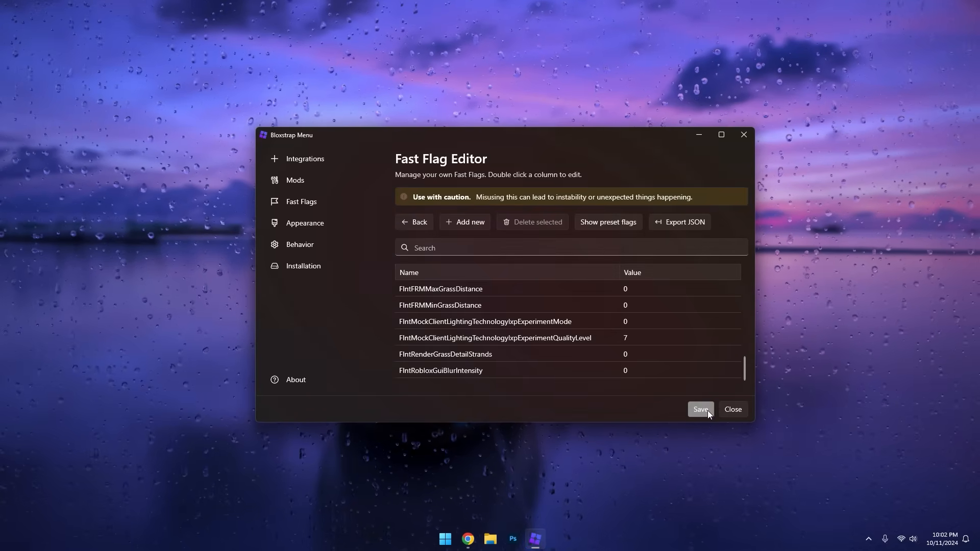
left_click(699, 409)
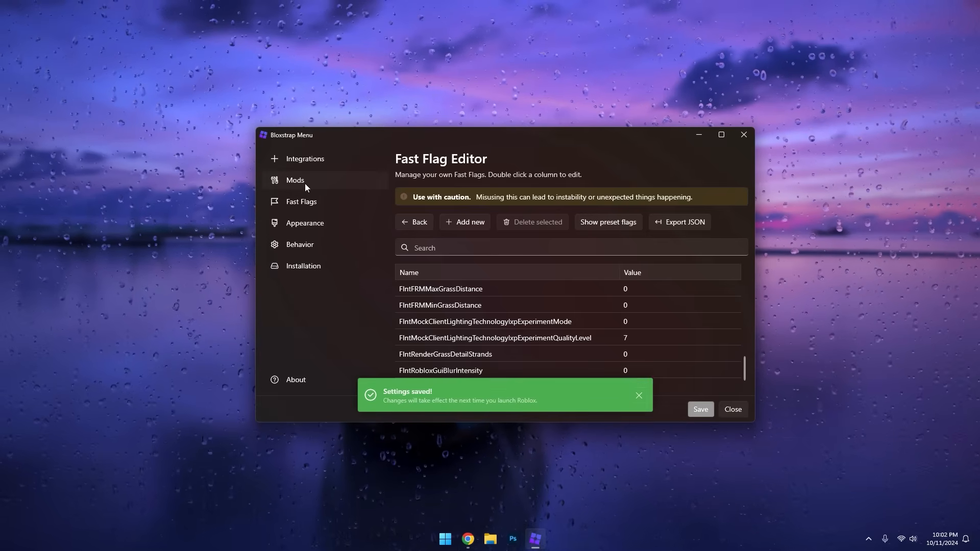
Step: Set Fast Flags texture quality back to Level 0 (Lowest) and save
left_click(294, 180)
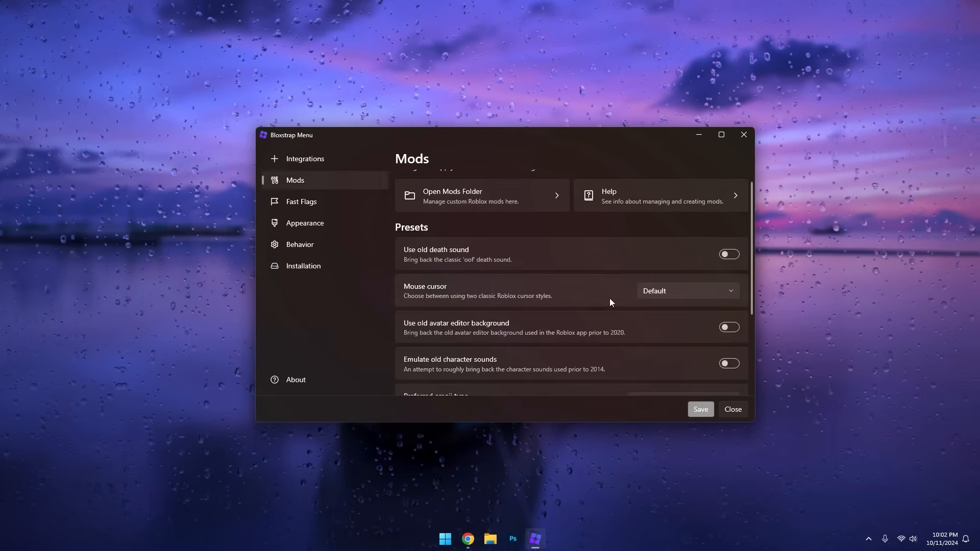
left_click(301, 201)
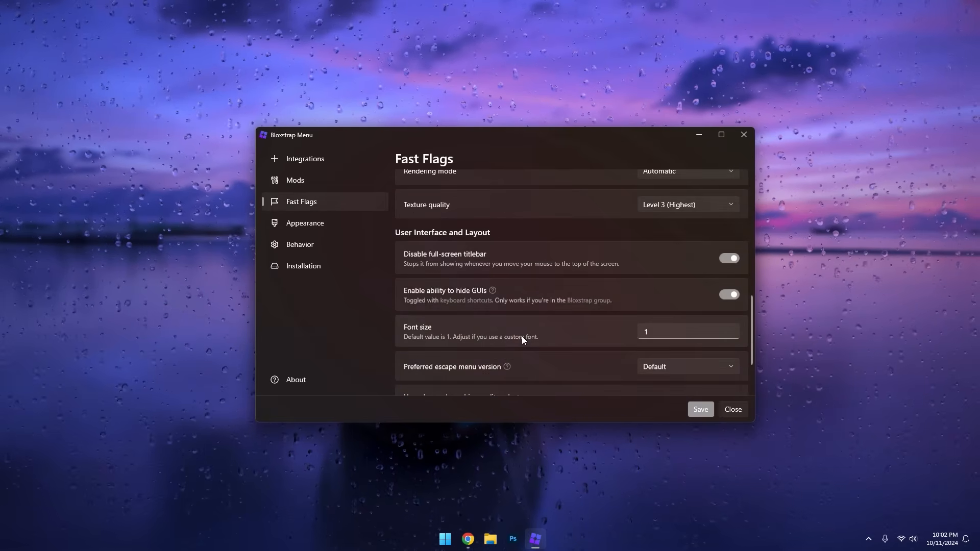
left_click(687, 253)
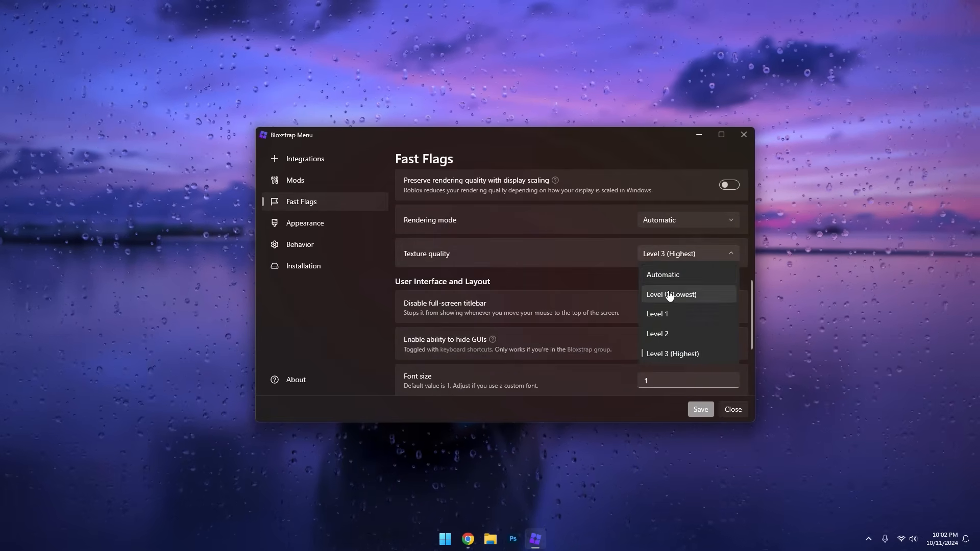
left_click(670, 295)
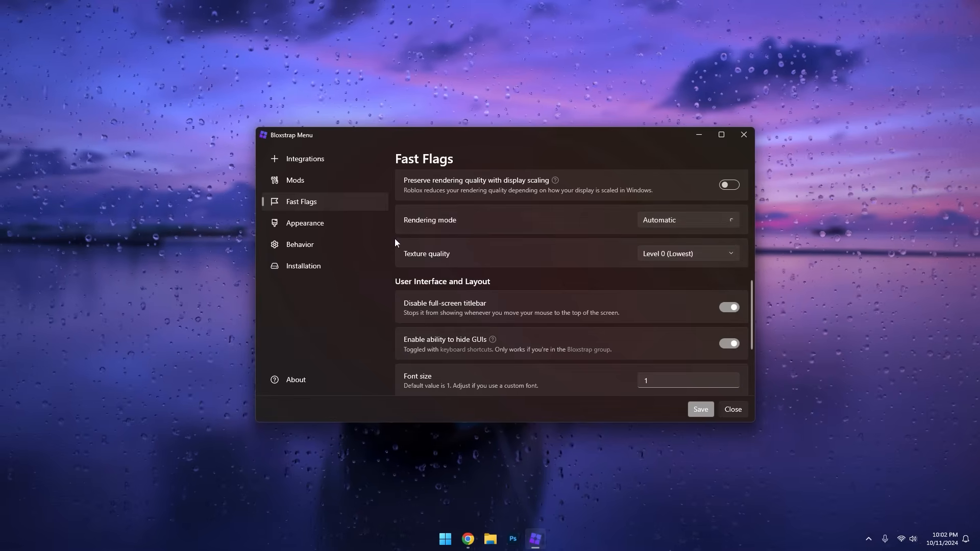
left_click(699, 409)
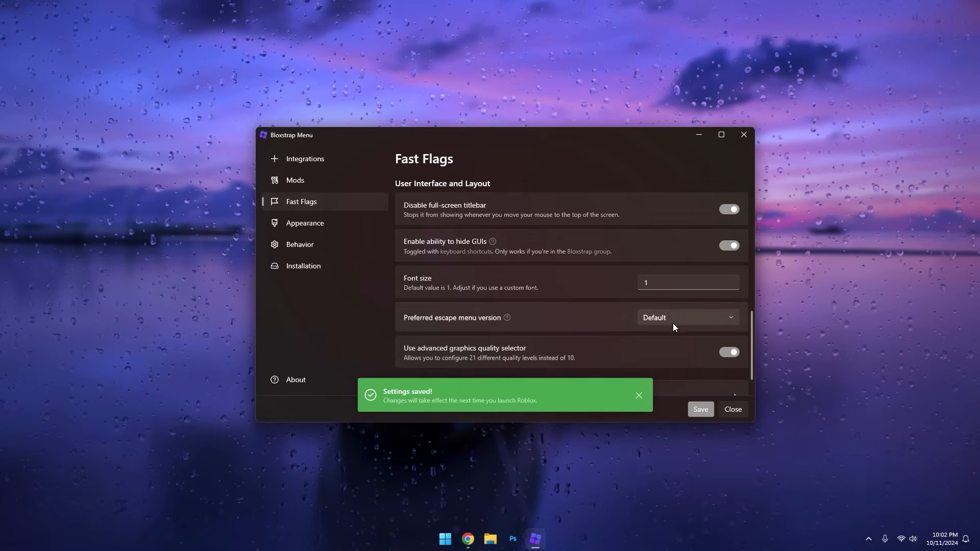
left_click(732, 409)
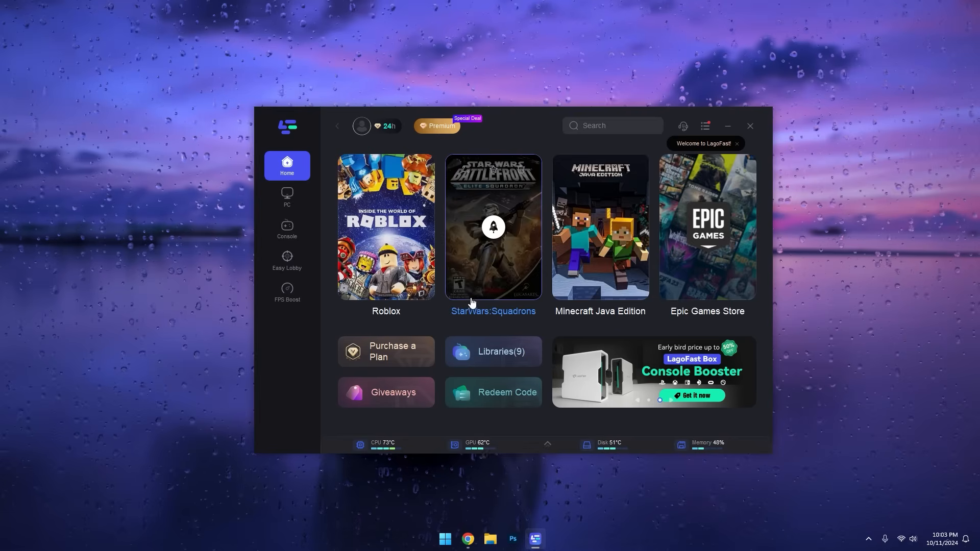
Step: Open LagoFast's Roblox boost page and press Boost twice
left_click(385, 226)
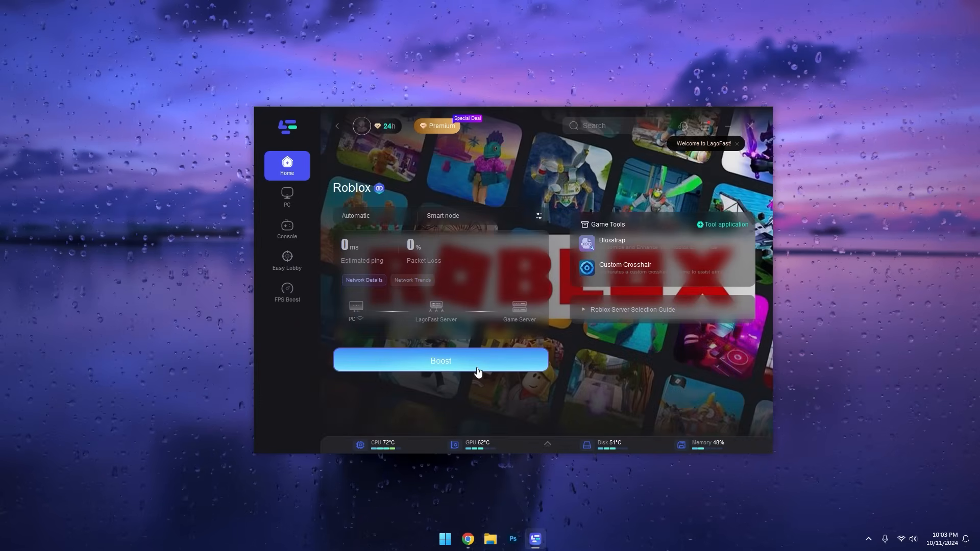
left_click(440, 360)
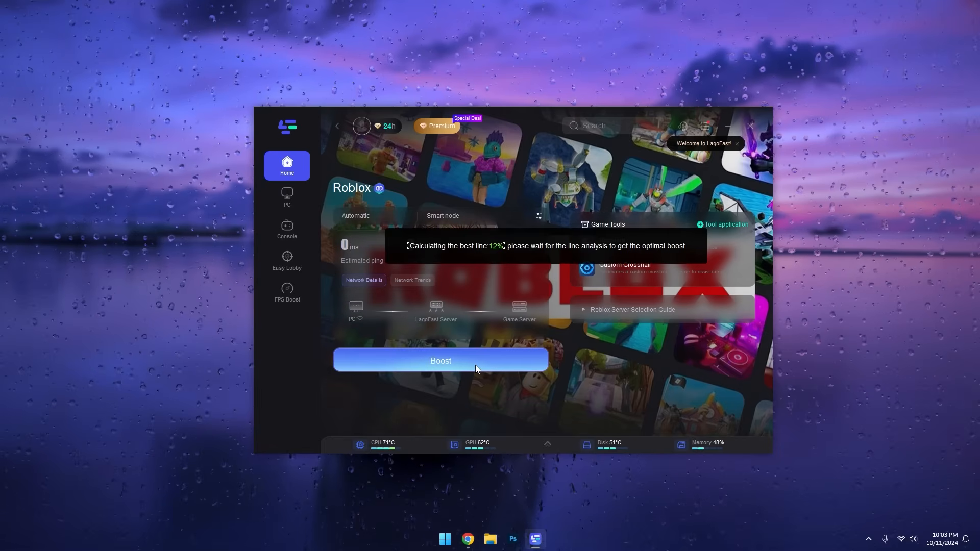
mouse_move(500, 257)
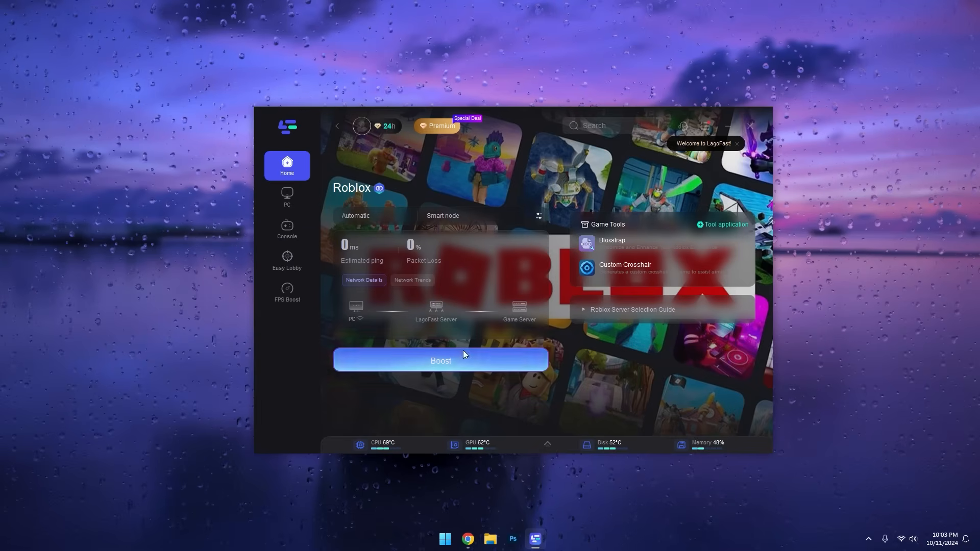
left_click(439, 361)
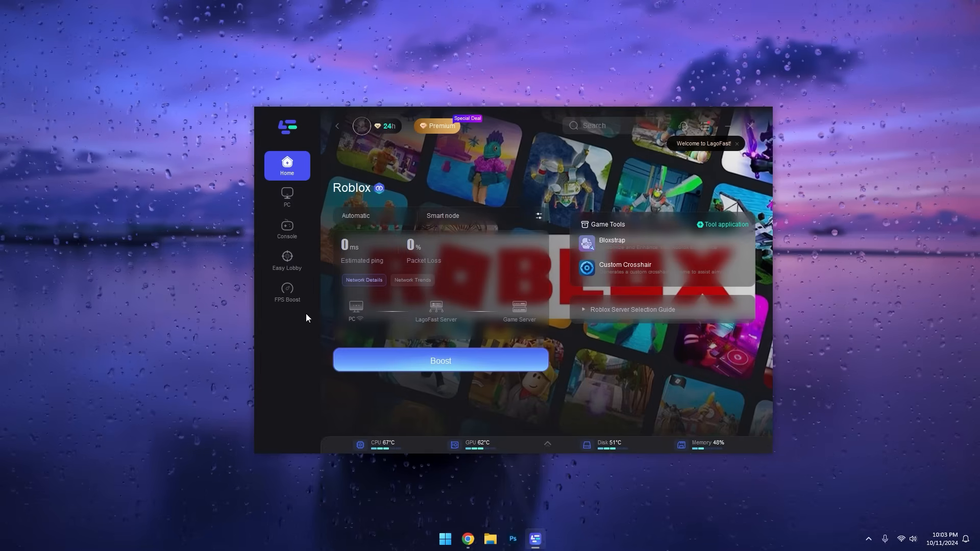
Step: Start the FPS booster (+47%), then start the Roblox boost from the Home tile
left_click(287, 292)
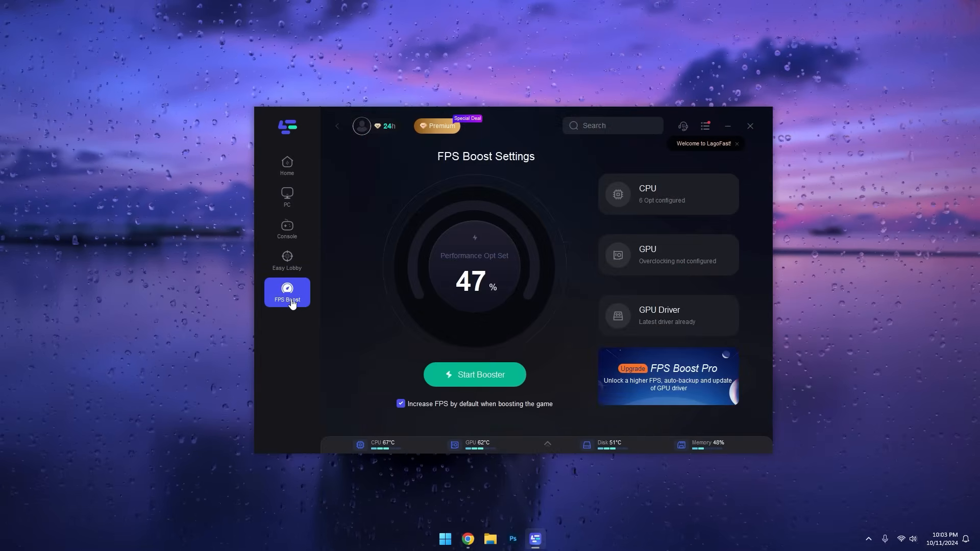
left_click(474, 374)
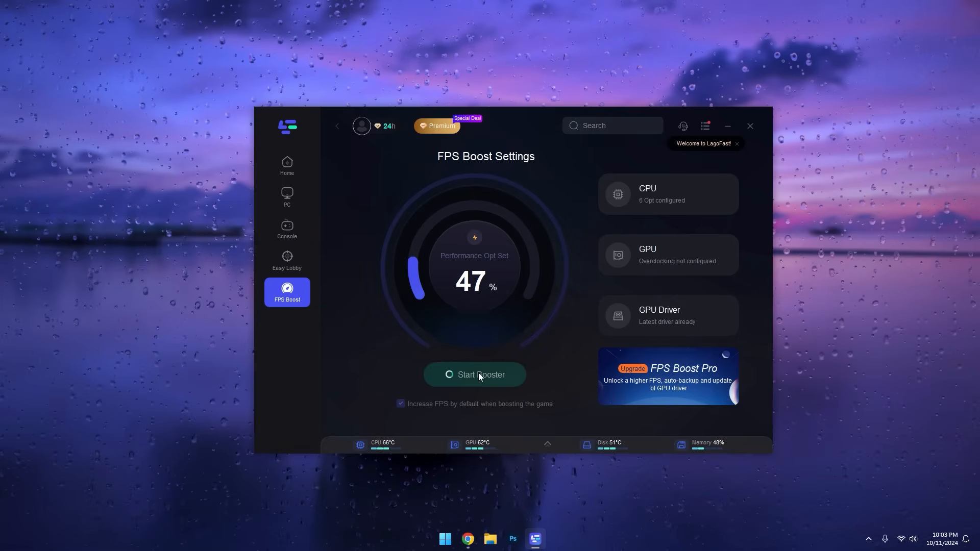
left_click(474, 374)
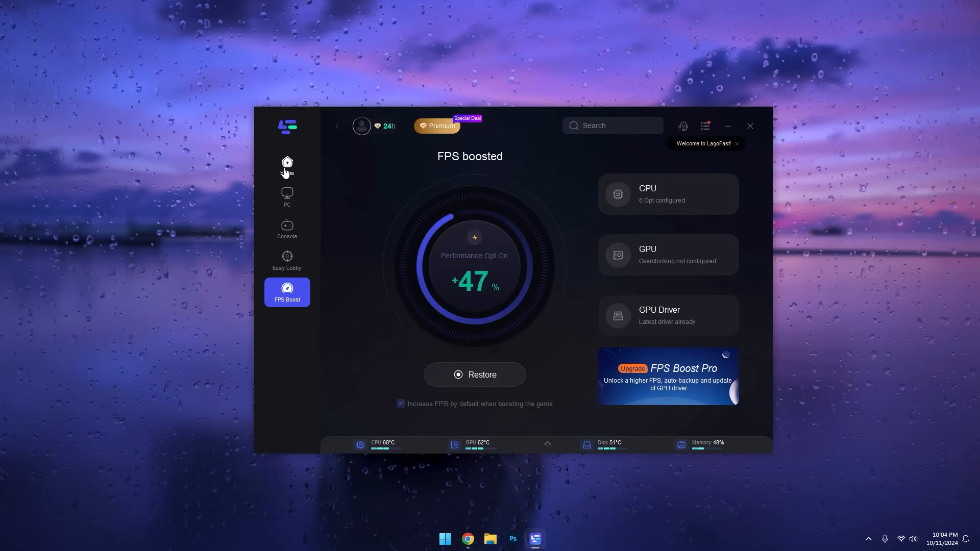
left_click(287, 167)
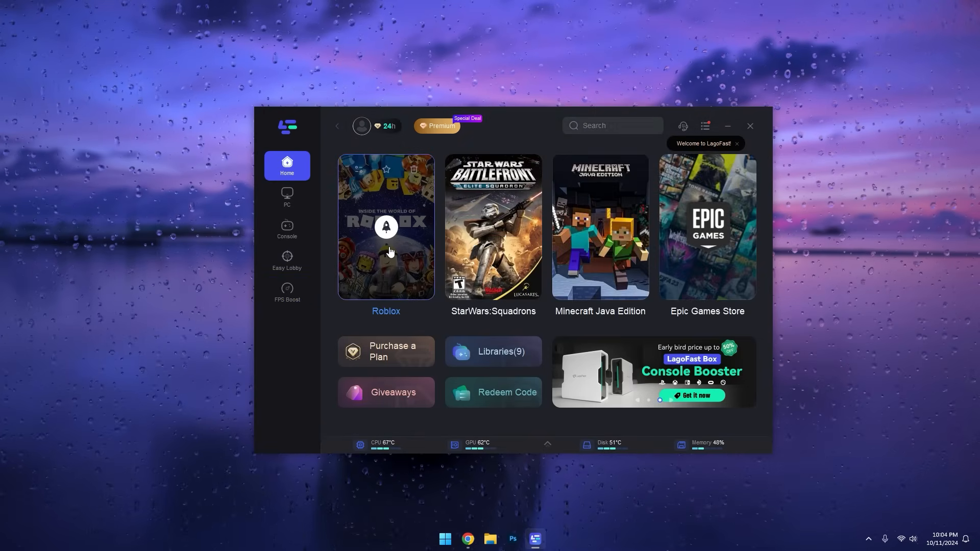
left_click(385, 227)
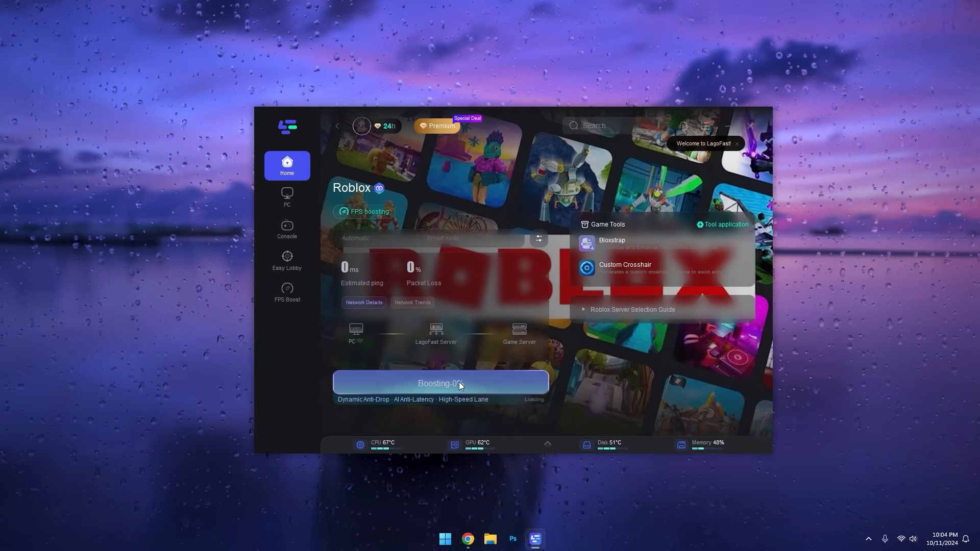